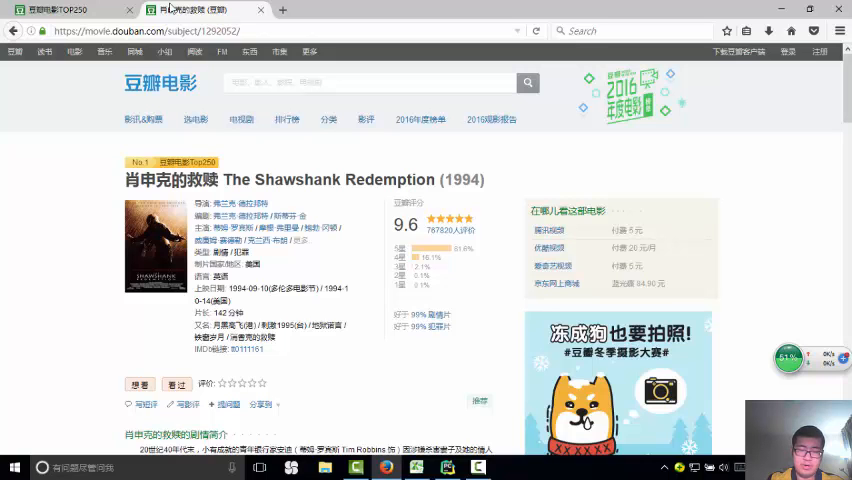
{"action": "mouse_move", "coordinate": [378, 234]}
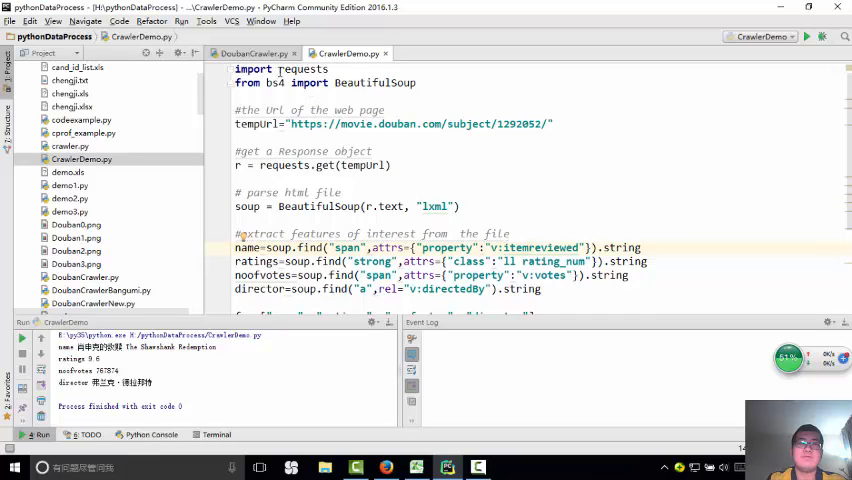
- Switch from the CrawlerDemo script back to the Shawshank Redemption Douban page
{"action": "double_click", "coordinate": [304, 68]}
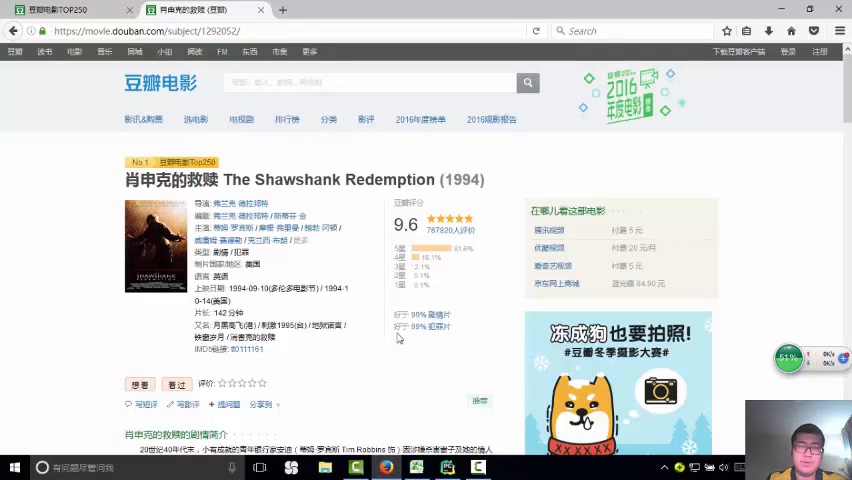
{"action": "mouse_move", "coordinate": [362, 288]}
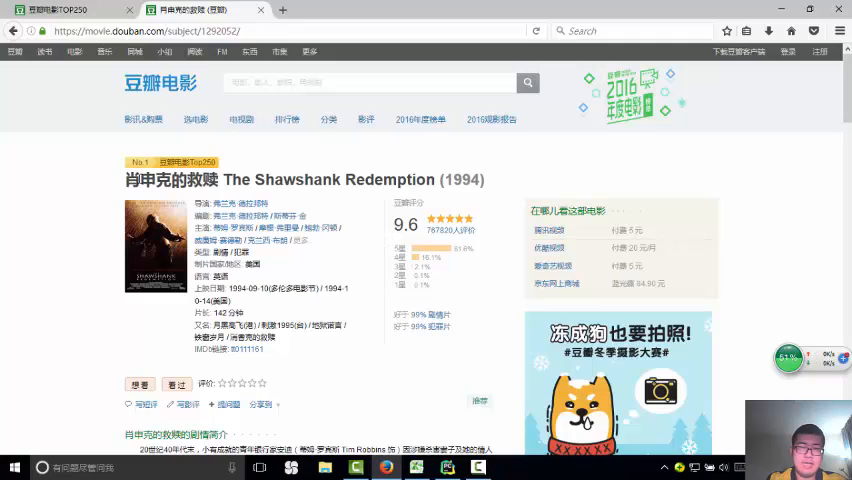
{"action": "mouse_move", "coordinate": [384, 220]}
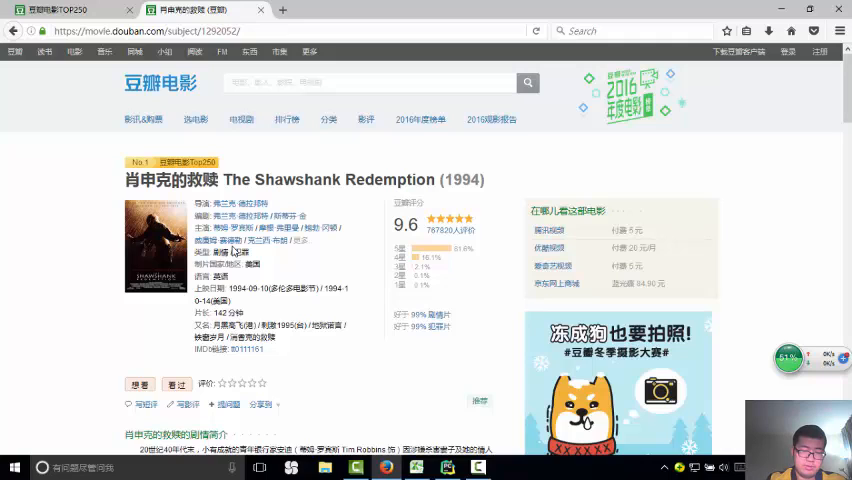
{"action": "mouse_move", "coordinate": [316, 256]}
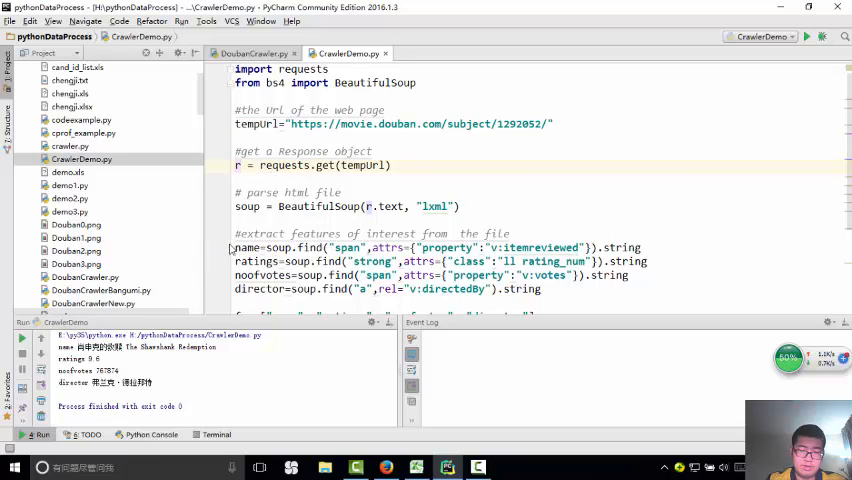
{"action": "mouse_move", "coordinate": [184, 252]}
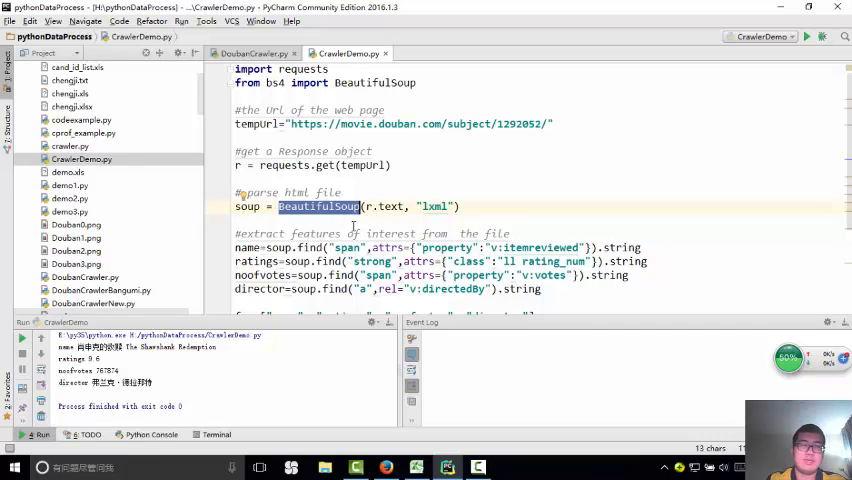
- Scroll through CrawlerDemo.py's BeautifulSoup lxml parsing and feature-extraction lines
{"action": "scroll", "scroll_direction": "down", "scroll_amount": 3}
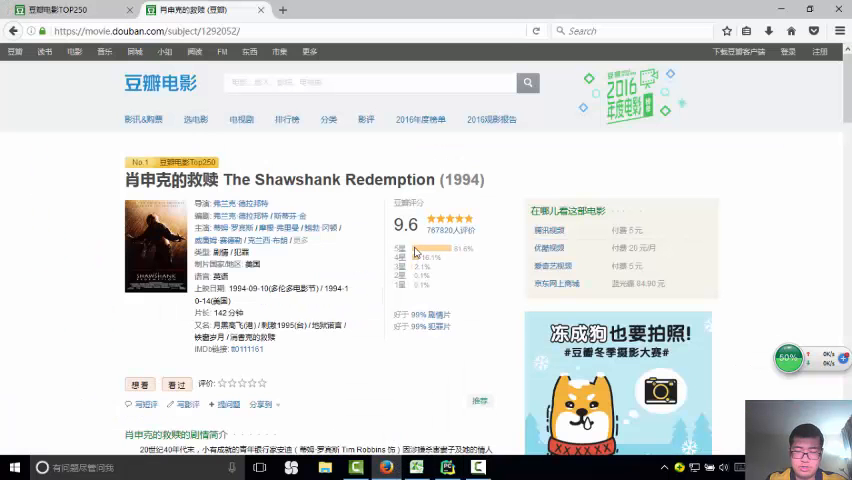
{"action": "mouse_move", "coordinate": [278, 308]}
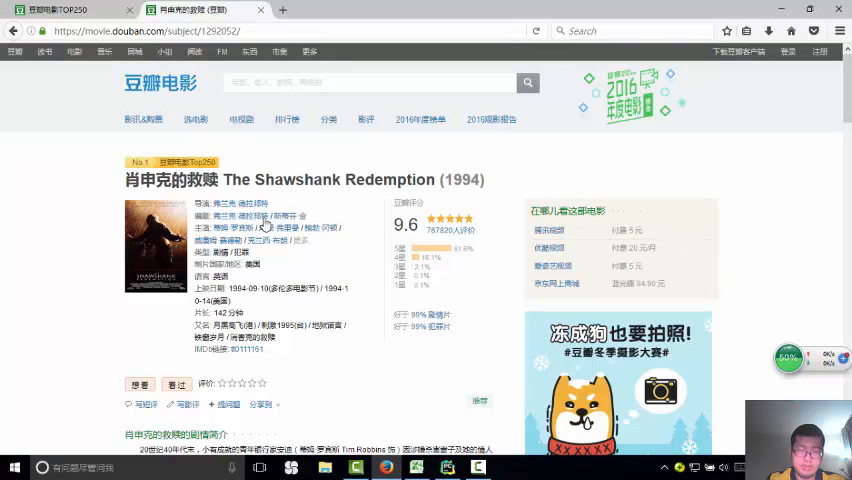
{"action": "mouse_move", "coordinate": [262, 240]}
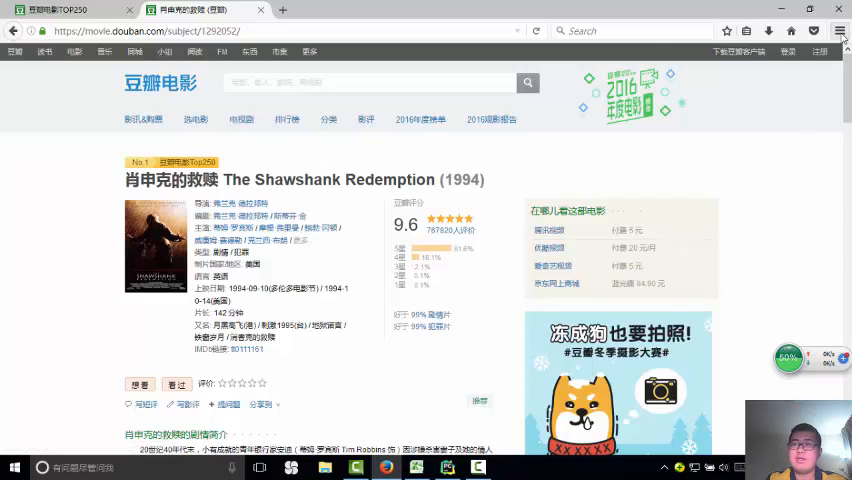
- Bring up the Douban page's developer tools with F12 to inspect its rating section HTML
{"action": "left_click", "coordinate": [840, 32]}
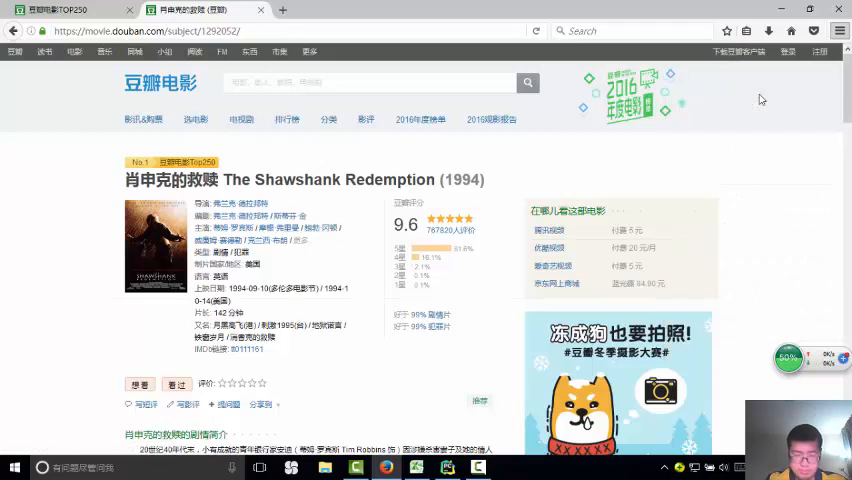
{"action": "key", "text": "F12"}
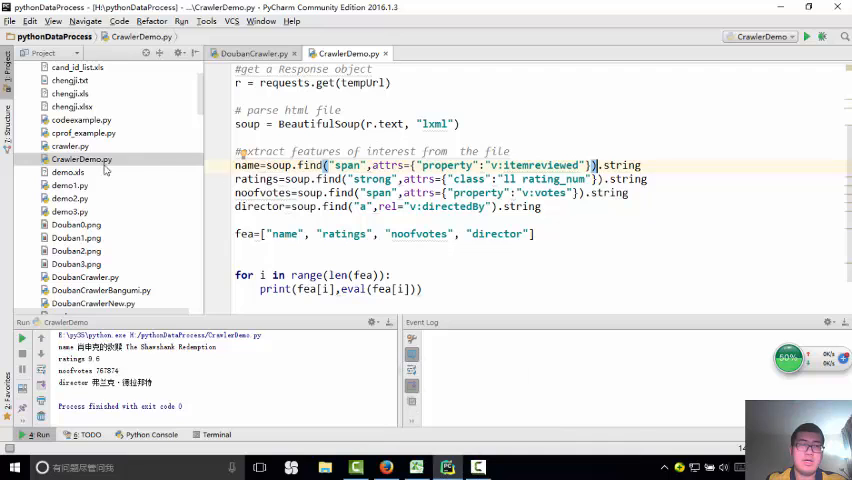
- Run CrawlerDemo.py from the Project tree and check the printed name, rating, votes and director
{"action": "right_click", "coordinate": [80, 160]}
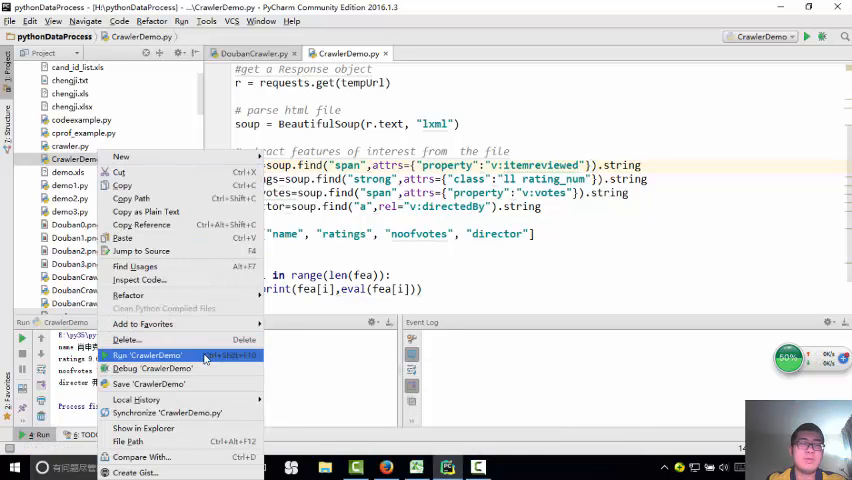
{"action": "left_click", "coordinate": [148, 356]}
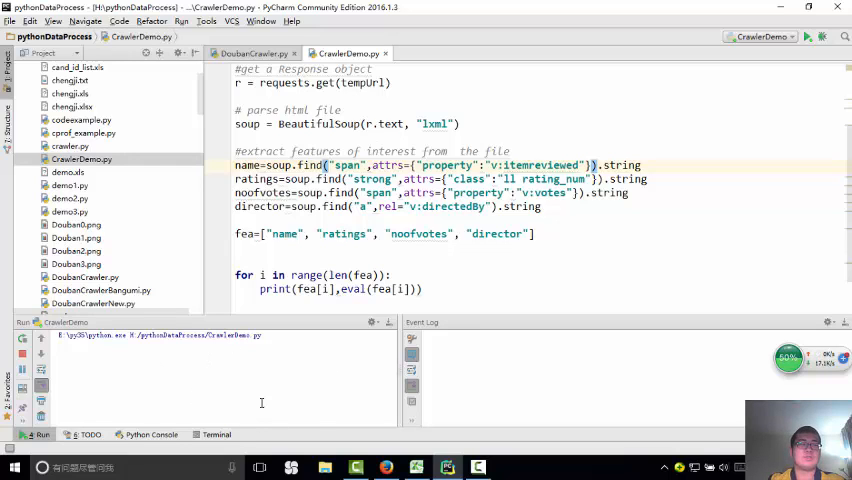
{"action": "left_click", "coordinate": [36, 336]}
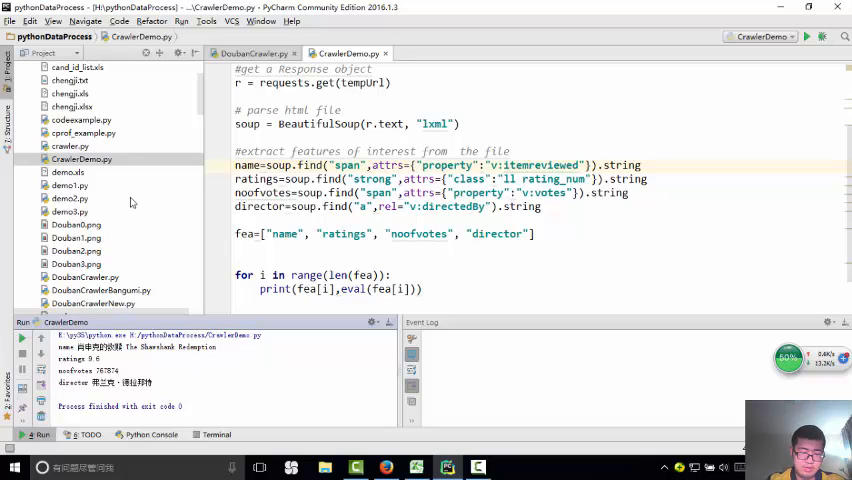
{"action": "mouse_move", "coordinate": [138, 208]}
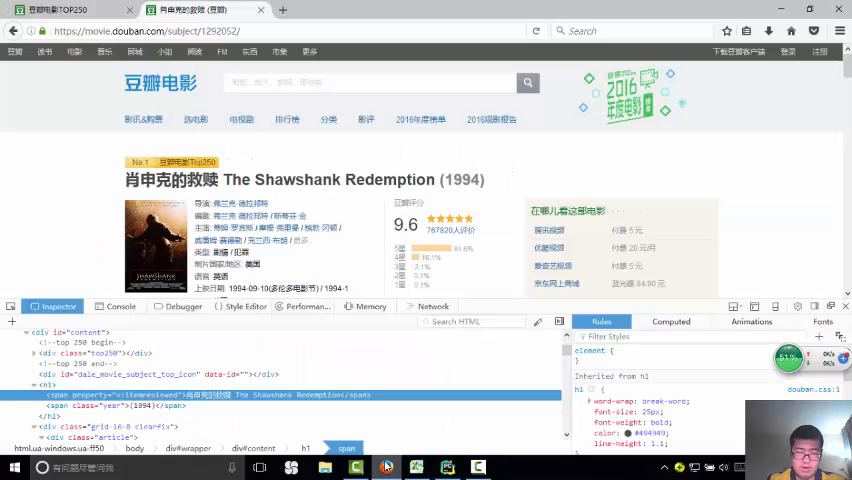
- Scroll the Firefox Douban page down to the related-films recommendations section
{"action": "scroll", "scroll_direction": "down", "scroll_amount": 3}
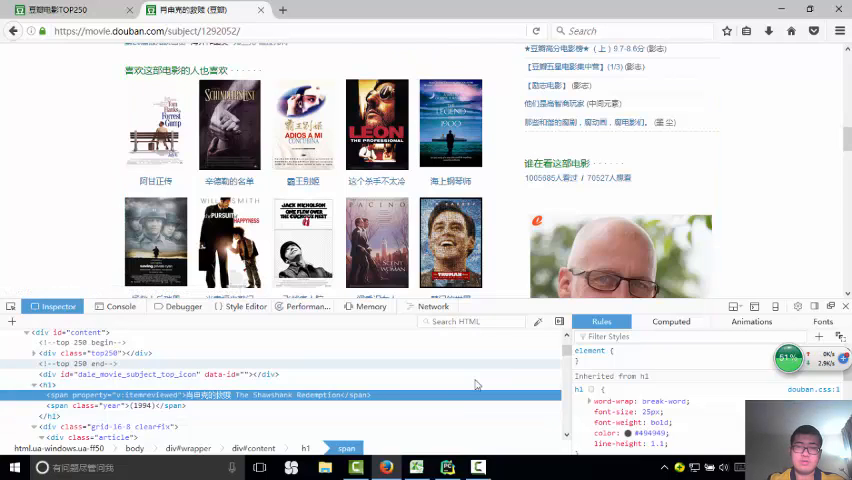
{"action": "mouse_move", "coordinate": [448, 468]}
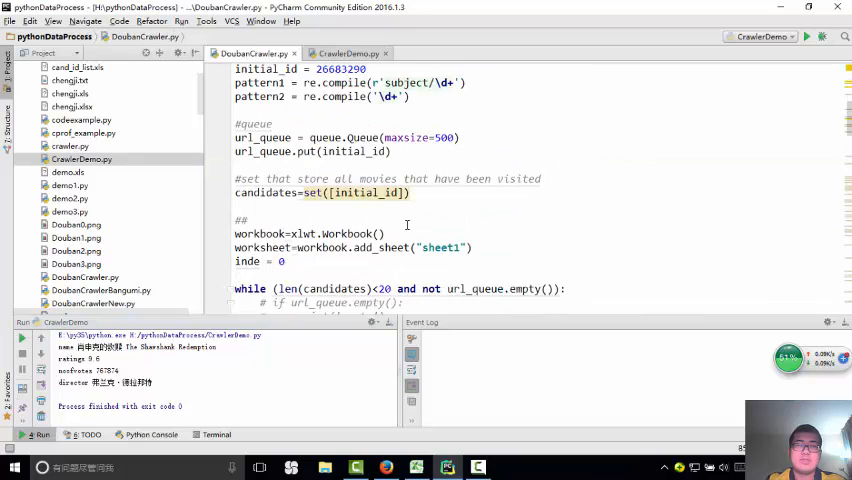
- Highlight the xlwt Workbook creation call and the tempID entry in DoubanCrawler.py's info list
{"action": "scroll", "scroll_direction": "down", "scroll_amount": 3}
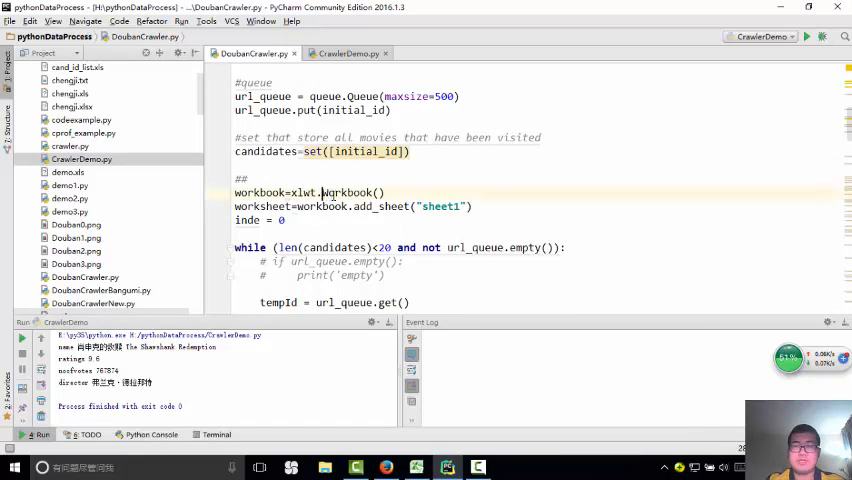
{"action": "double_click", "coordinate": [348, 192]}
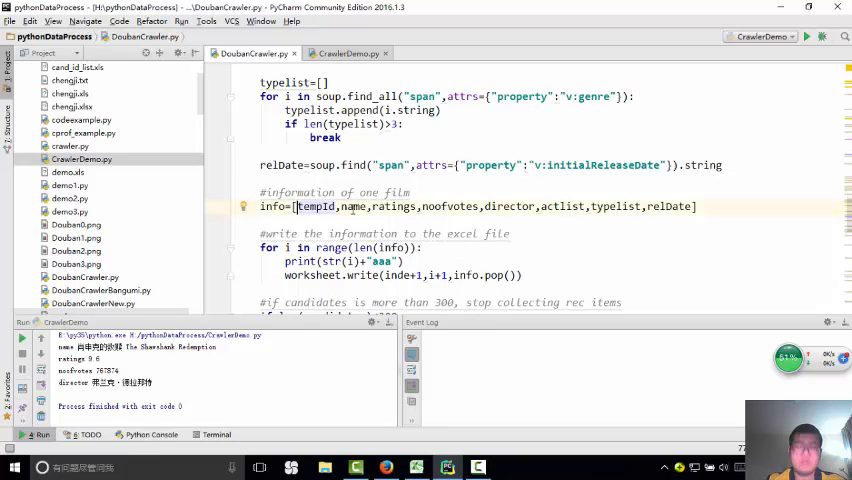
{"action": "scroll", "scroll_direction": "down", "scroll_amount": 3}
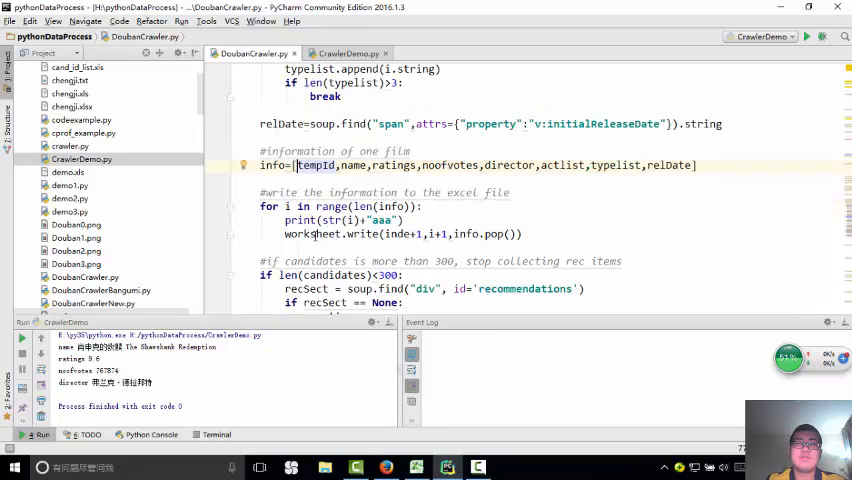
{"action": "double_click", "coordinate": [360, 234]}
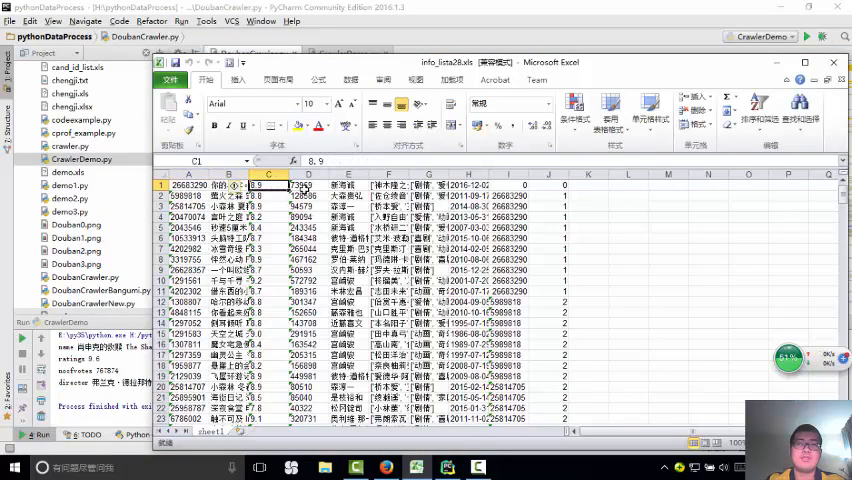
- Select cell E1 in the crawler's output .xls sheet to inspect a film's name value
{"action": "left_click", "coordinate": [348, 184]}
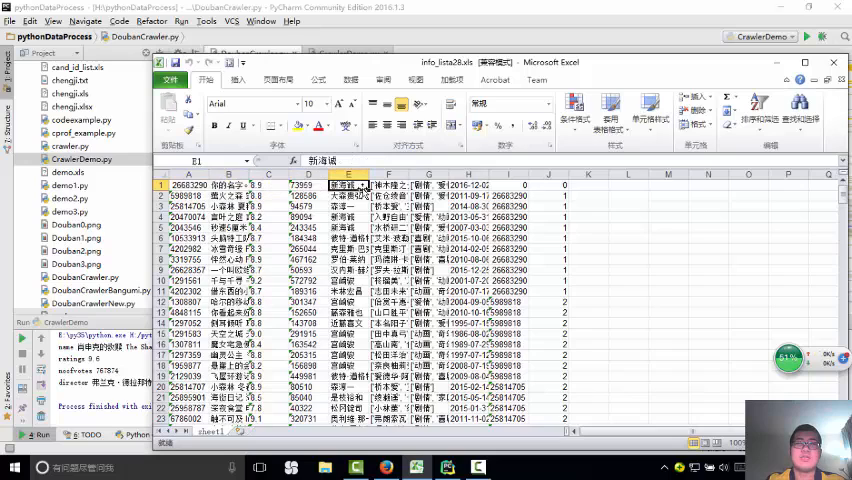